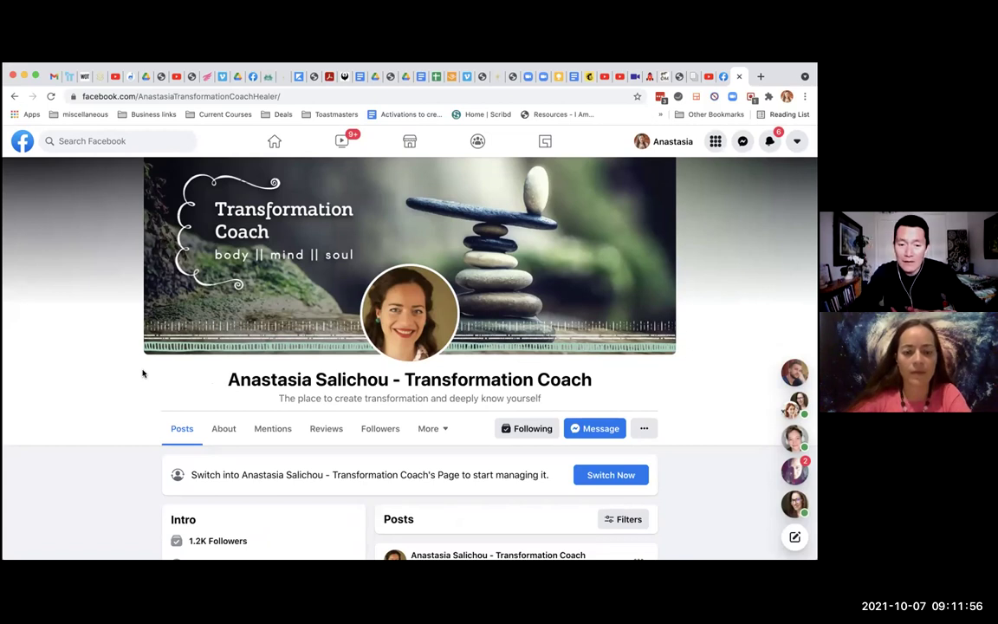
Open the Page's Followers tab and scroll to see the unavailable-list notice
{"action": "scroll", "scroll_direction": "down", "scroll_amount": 3}
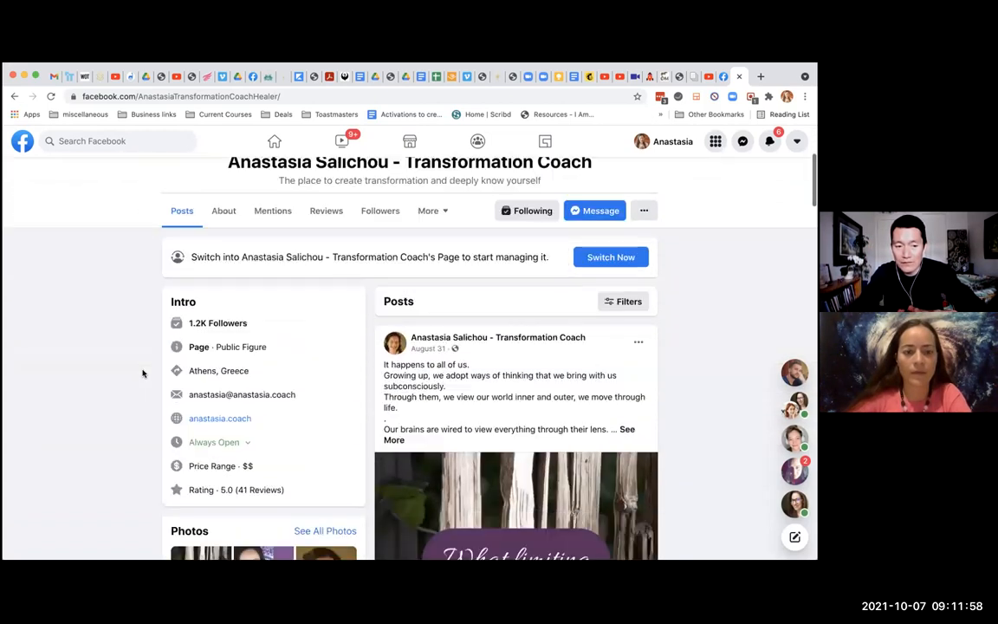
{"action": "scroll", "scroll_direction": "down", "scroll_amount": 3}
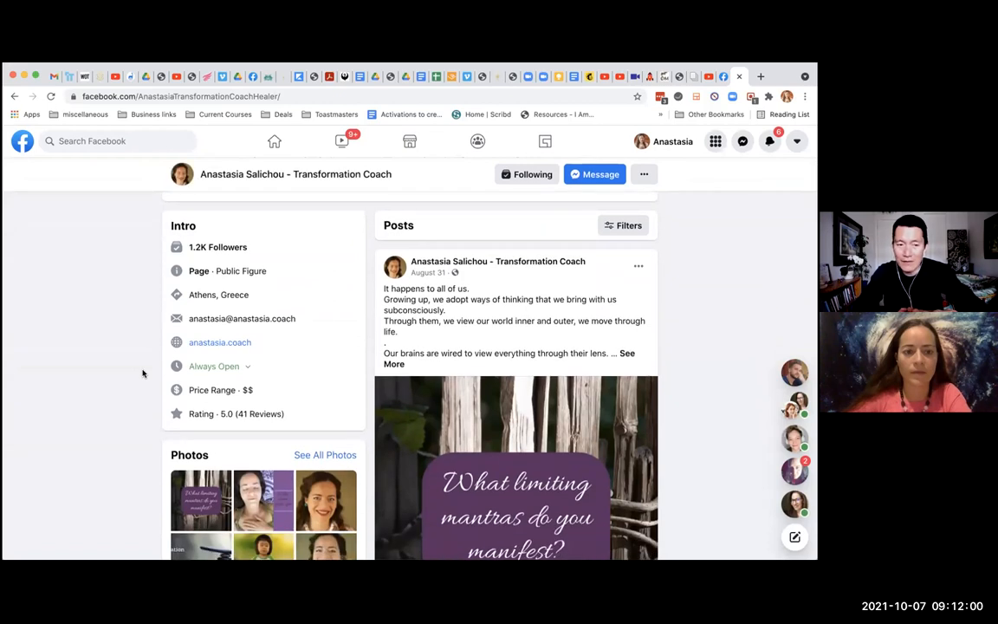
{"action": "mouse_move", "coordinate": [163, 318]}
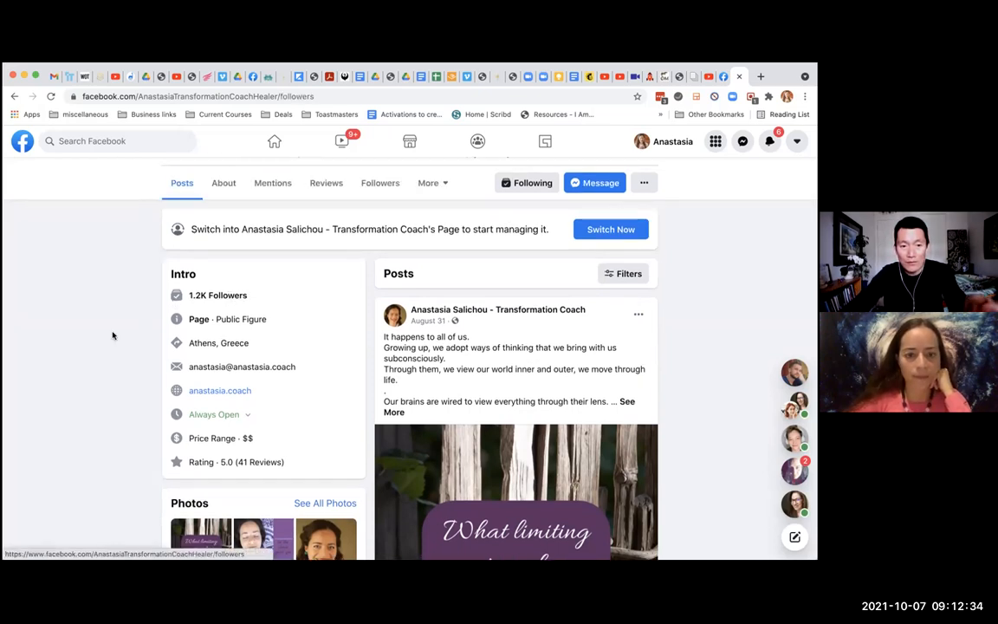
{"action": "left_click", "coordinate": [380, 183]}
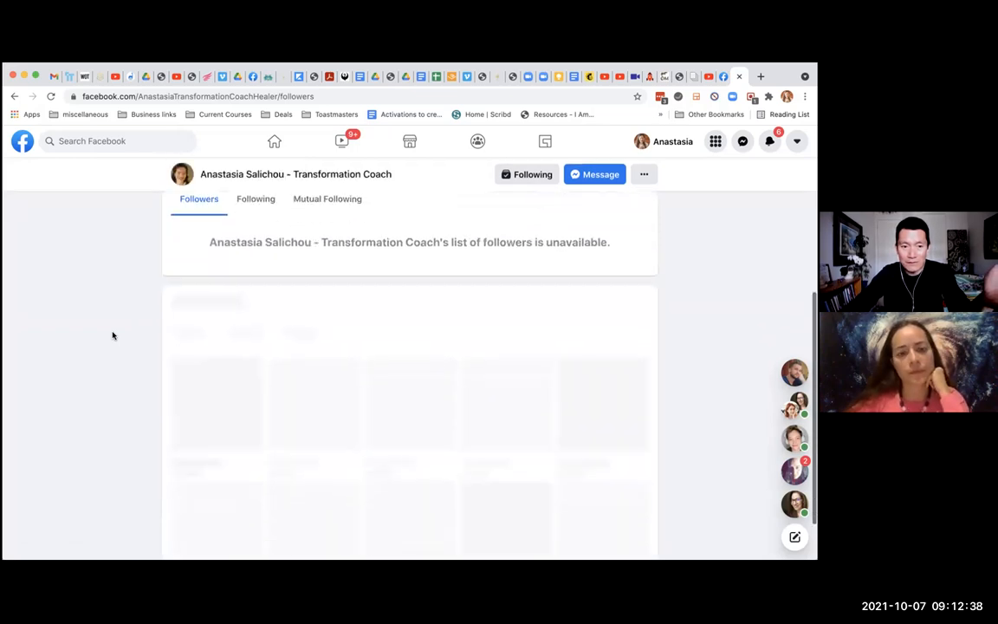
{"action": "scroll", "scroll_direction": "down", "scroll_amount": 3}
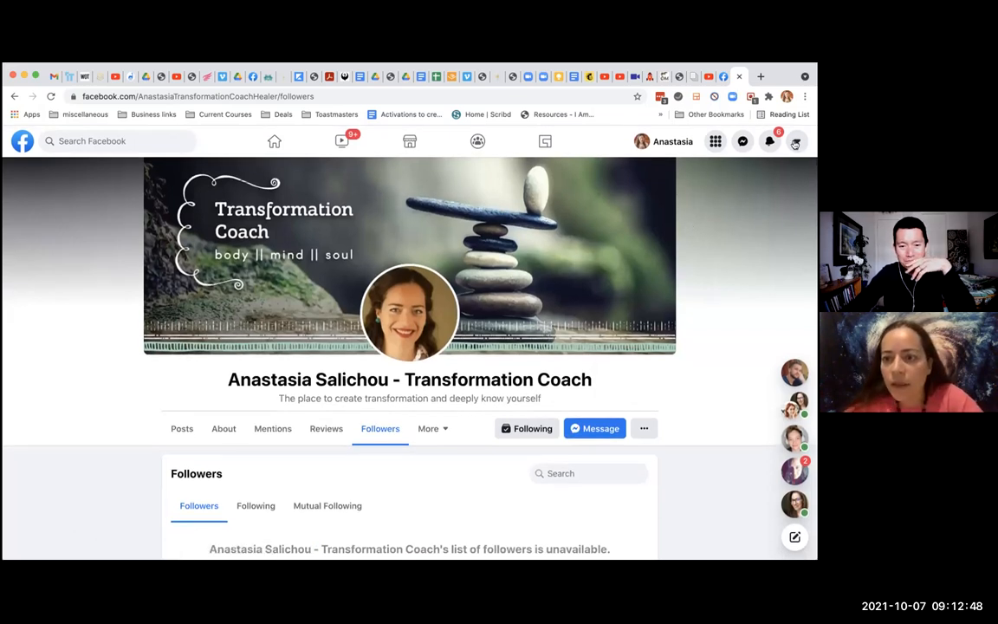
Switch profiles from the account menu to the Transformation Coach Page
{"action": "left_click", "coordinate": [795, 141]}
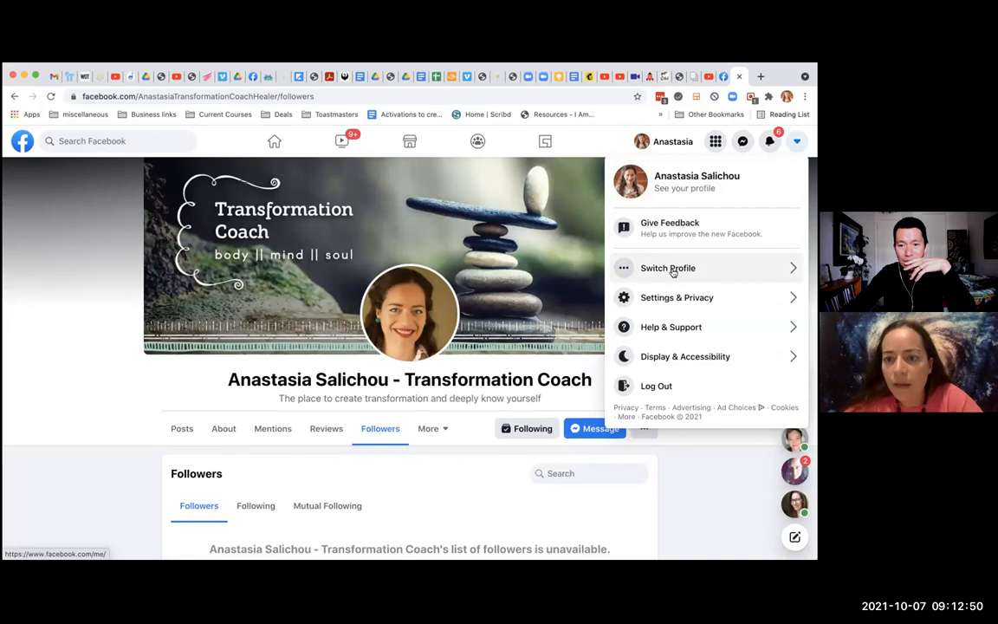
{"action": "left_click", "coordinate": [667, 267]}
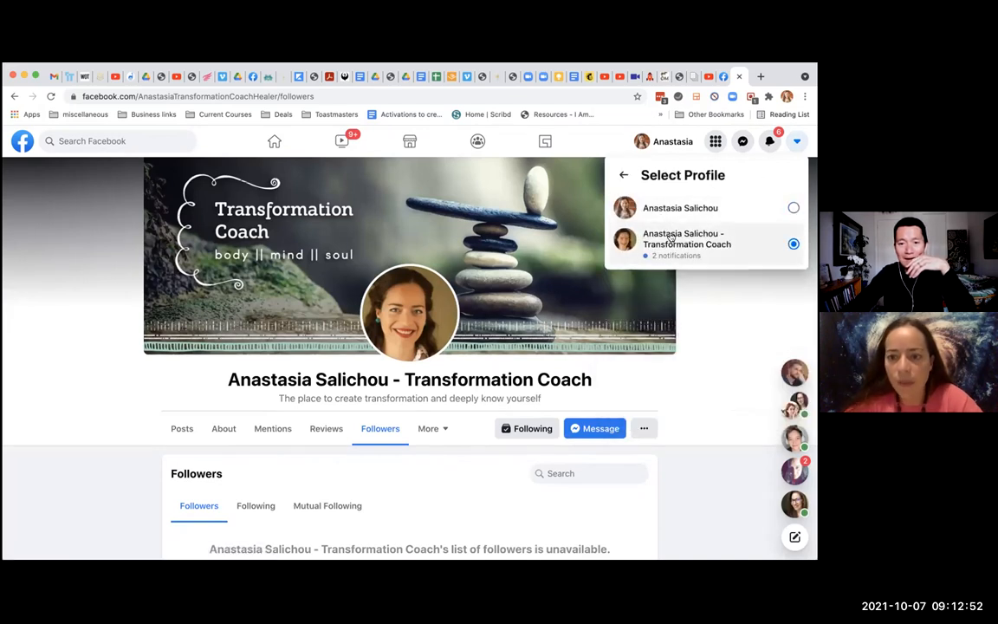
{"action": "left_click", "coordinate": [686, 243]}
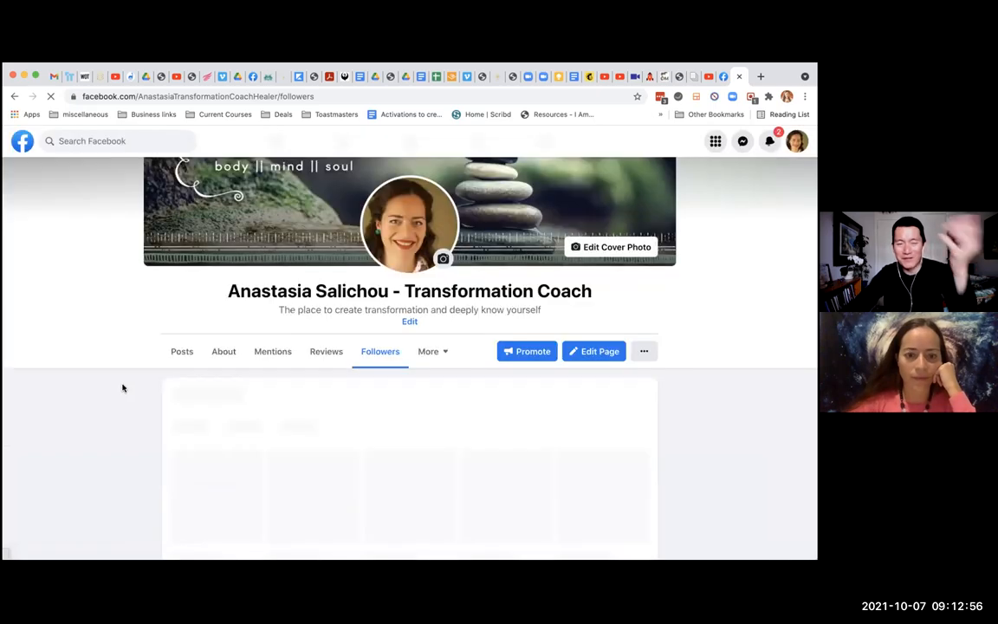
Scroll the Followers tab until follower cards with names and workplaces load
{"action": "scroll", "scroll_direction": "down", "scroll_amount": 3}
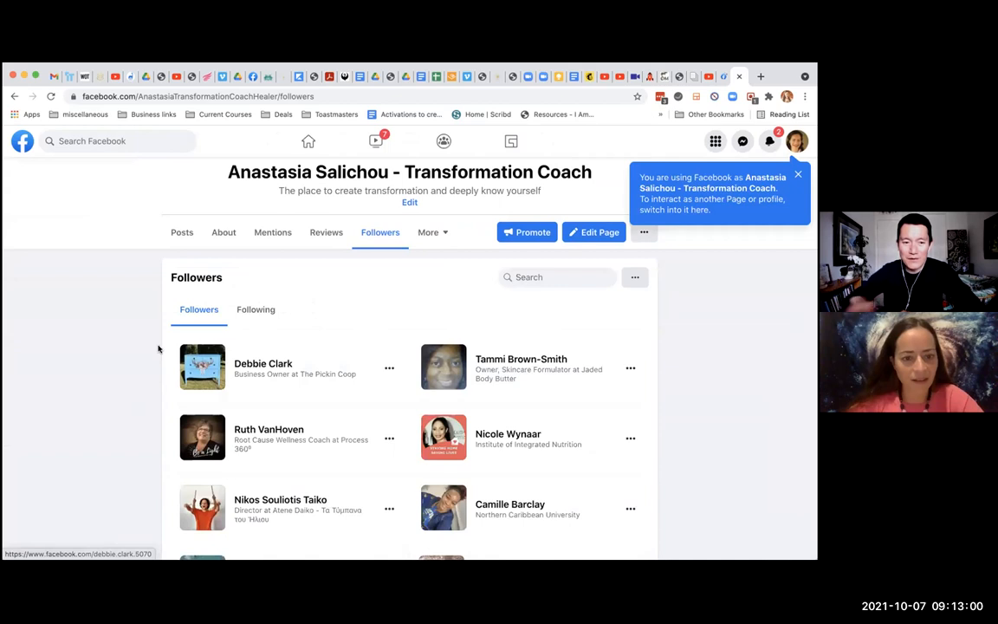
{"action": "scroll", "scroll_direction": "down", "scroll_amount": 3}
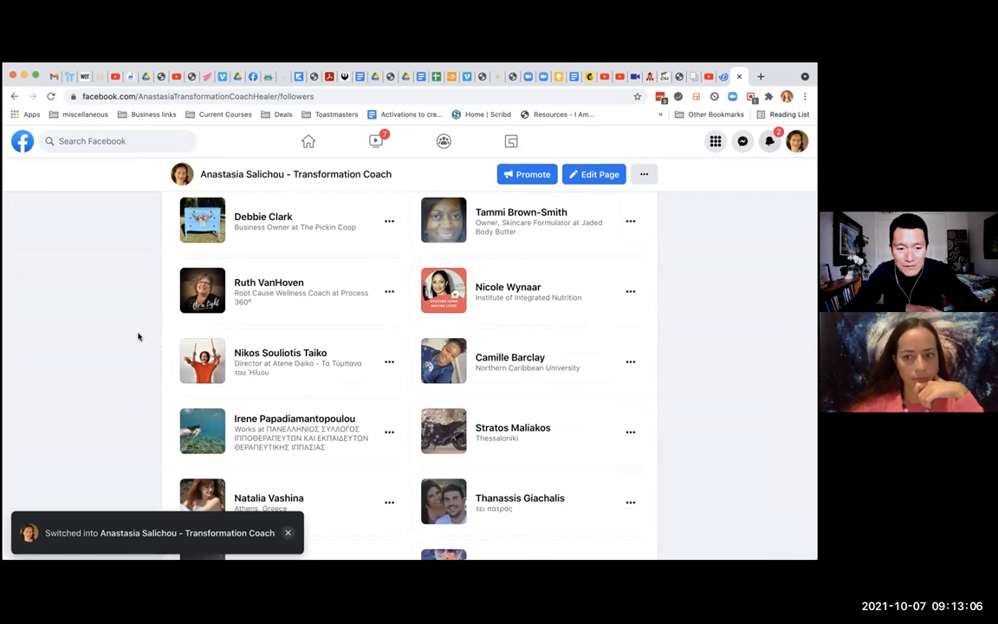
{"action": "scroll", "scroll_direction": "down", "scroll_amount": 3}
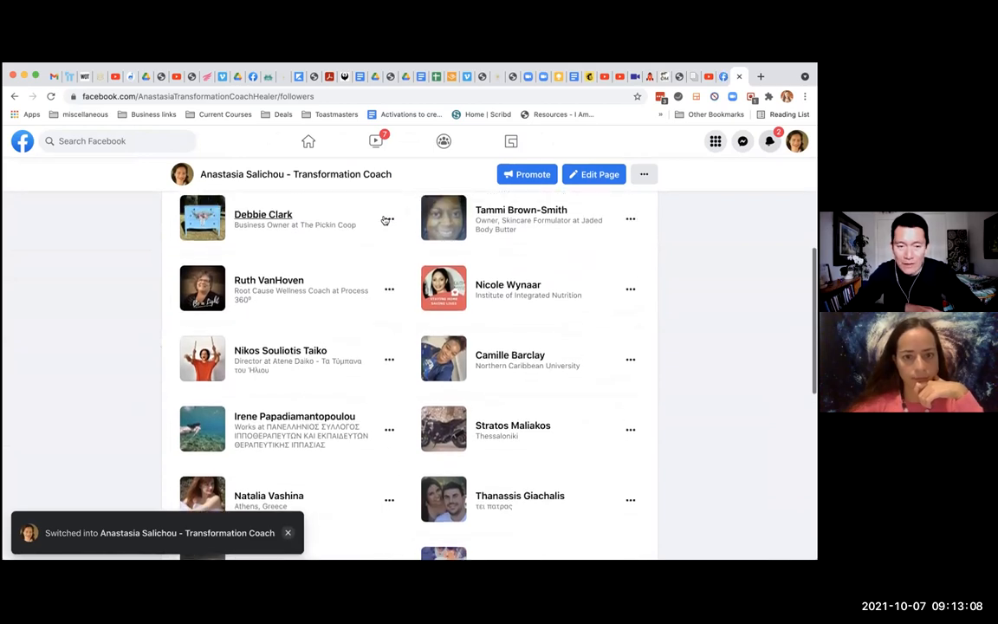
{"action": "left_click", "coordinate": [388, 220]}
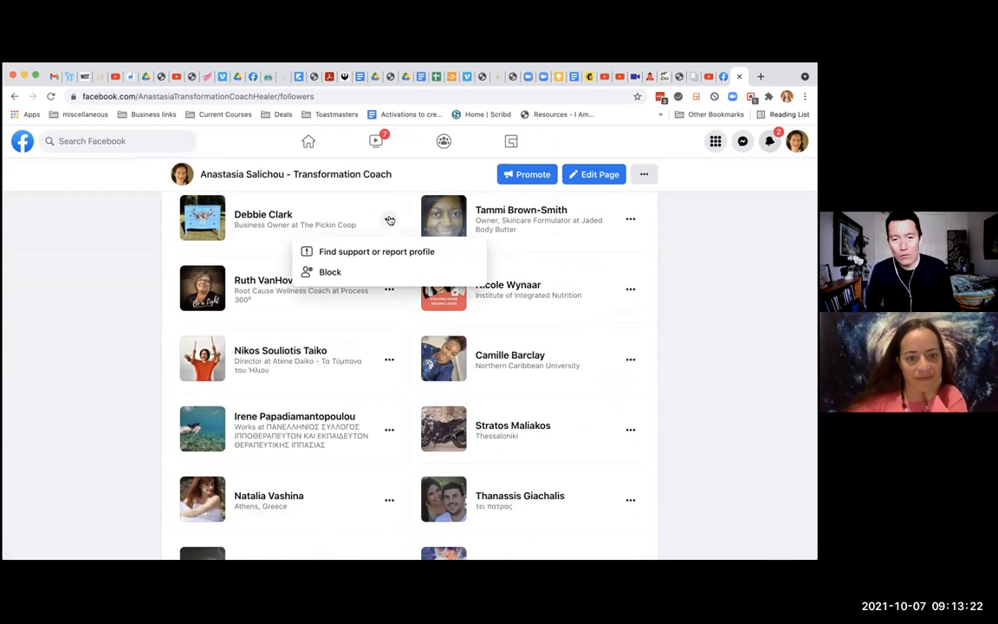
{"action": "mouse_move", "coordinate": [123, 316]}
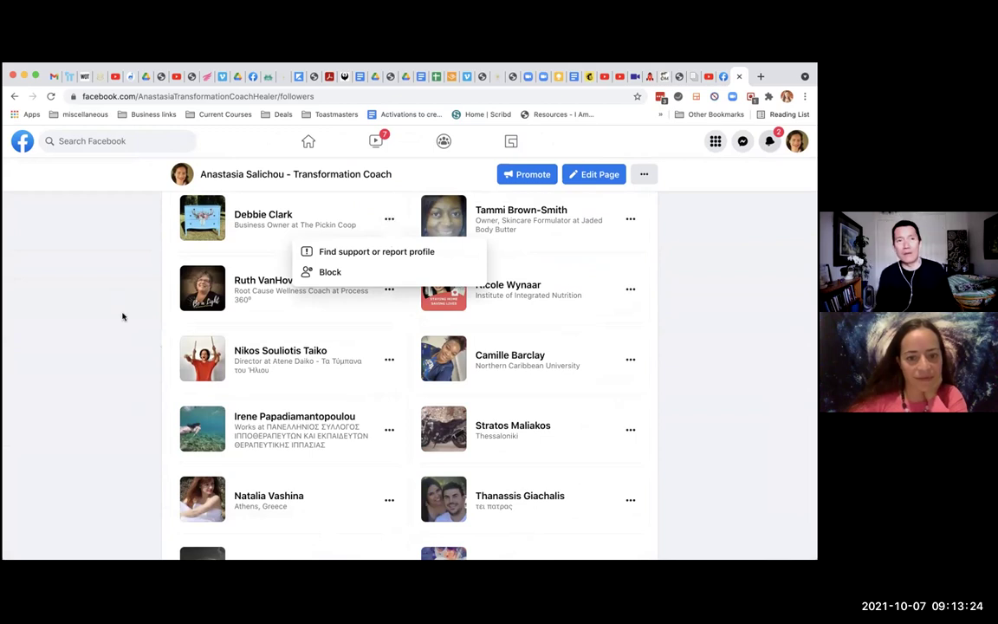
{"action": "left_click", "coordinate": [123, 316]}
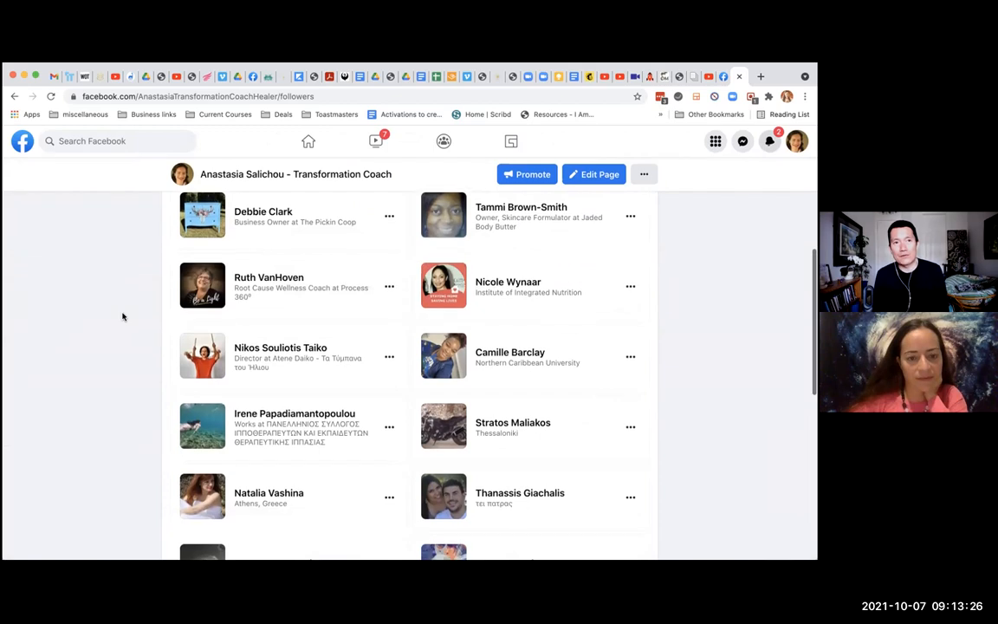
{"action": "mouse_move", "coordinate": [90, 498]}
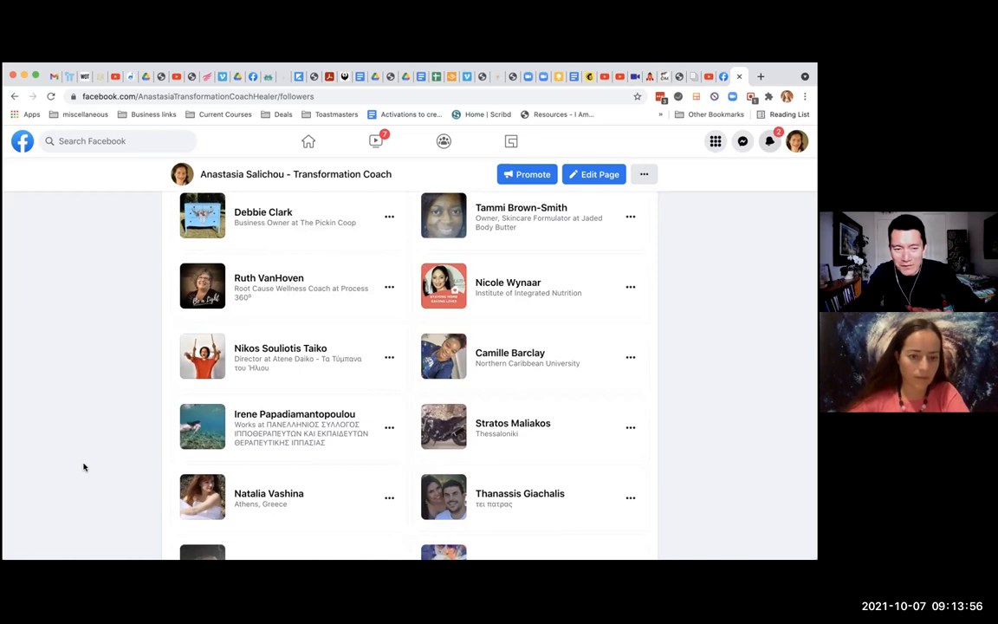
{"action": "mouse_move", "coordinate": [401, 315]}
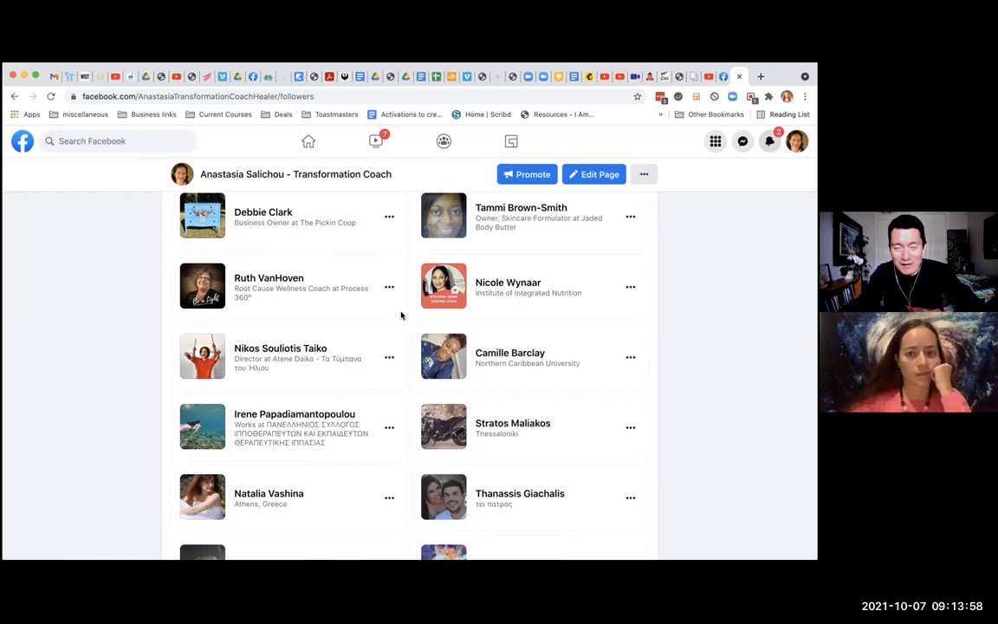
{"action": "mouse_move", "coordinate": [106, 350]}
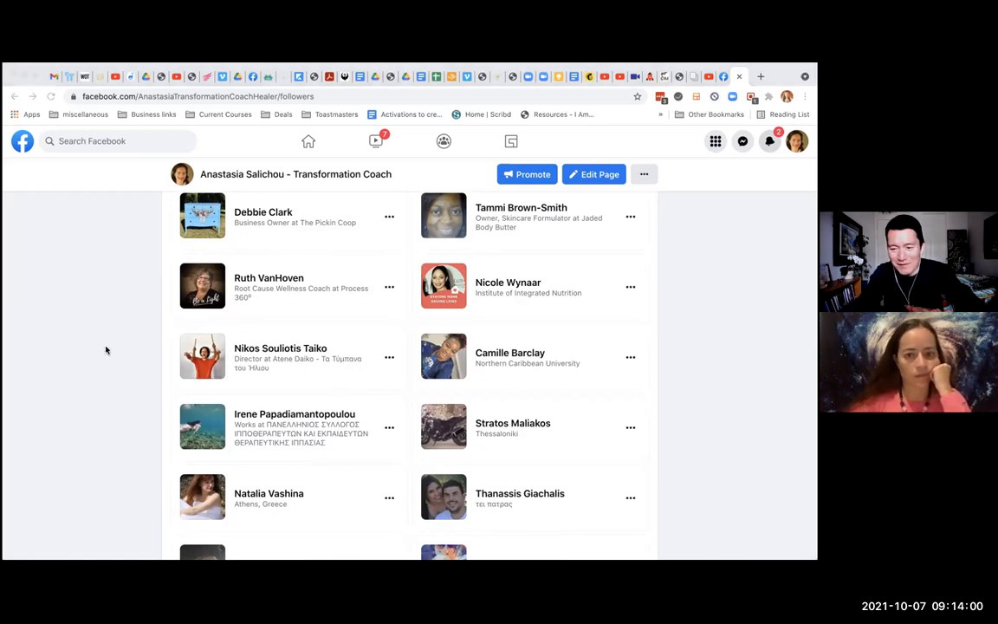
{"action": "mouse_move", "coordinate": [199, 131]}
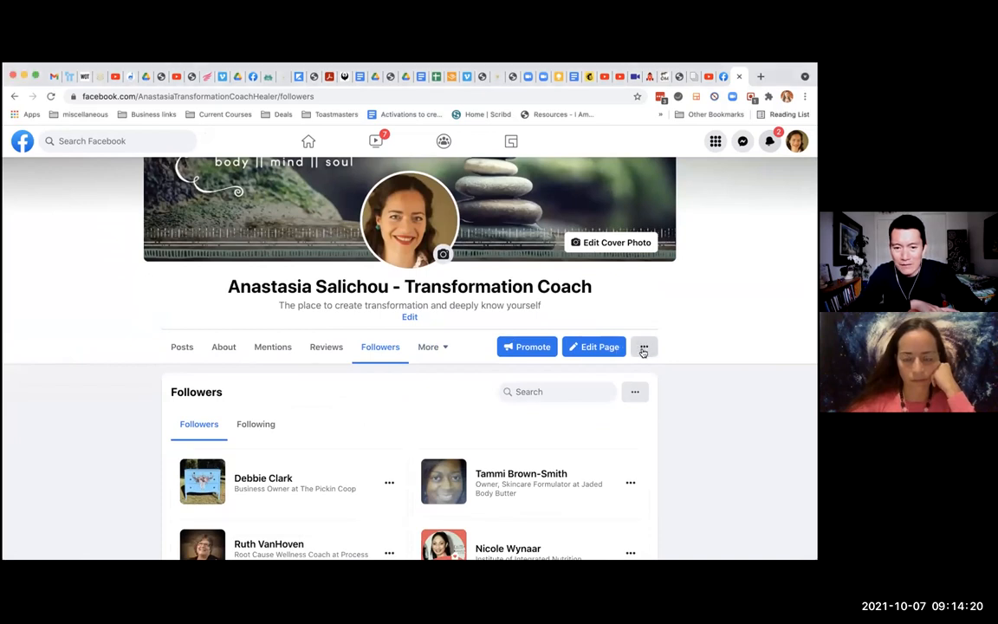
{"action": "left_click", "coordinate": [643, 347]}
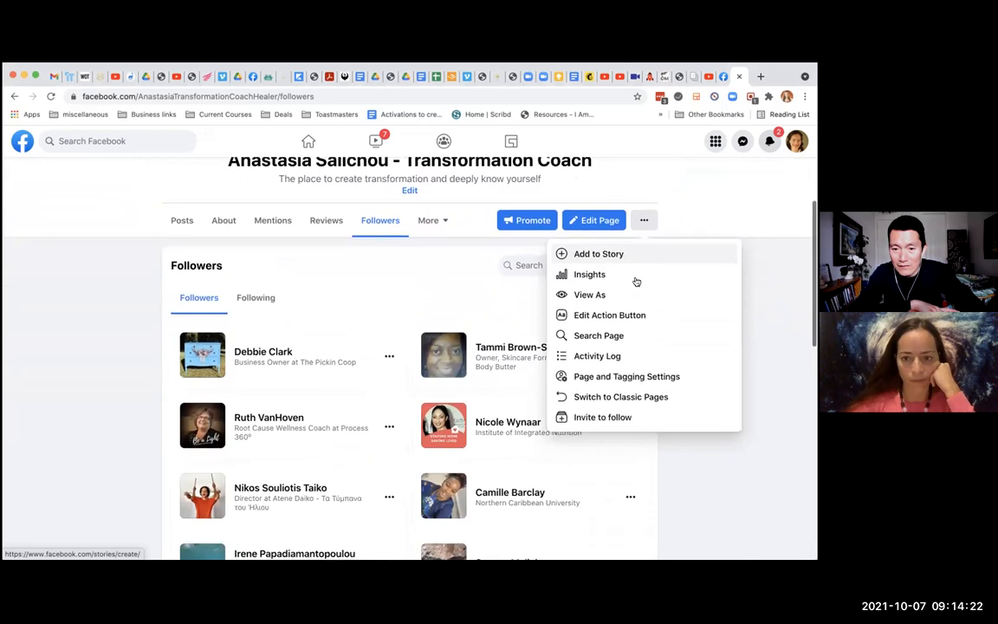
{"action": "mouse_move", "coordinate": [690, 225]}
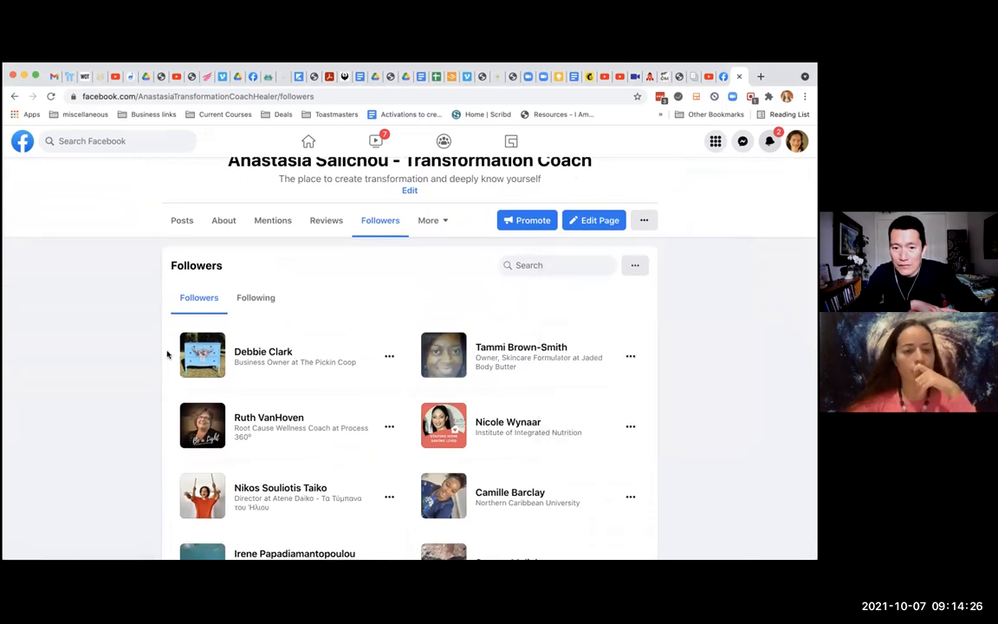
{"action": "scroll", "scroll_direction": "down", "scroll_amount": 3}
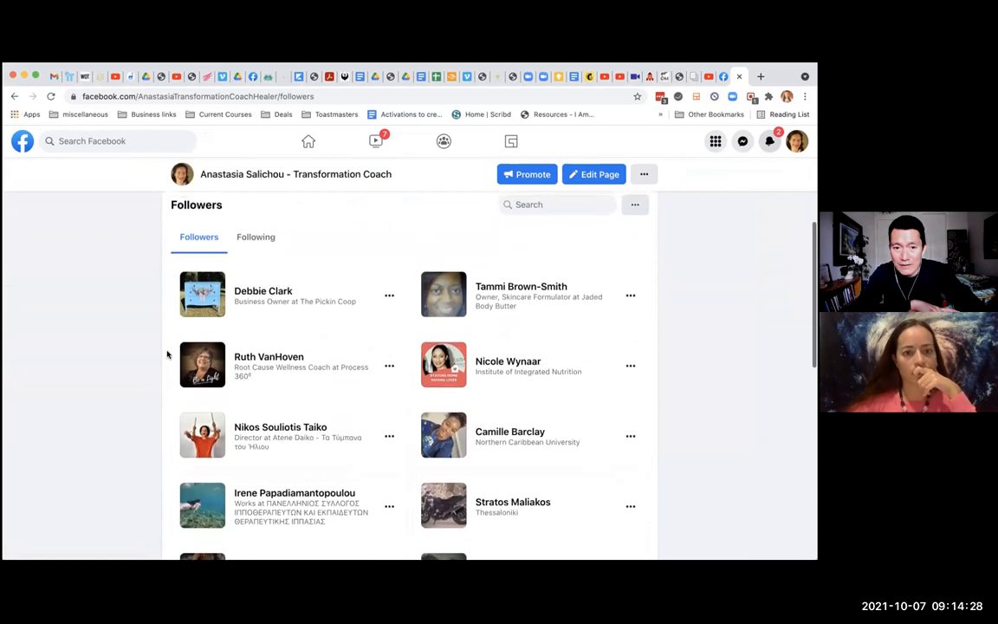
{"action": "left_click", "coordinate": [634, 210]}
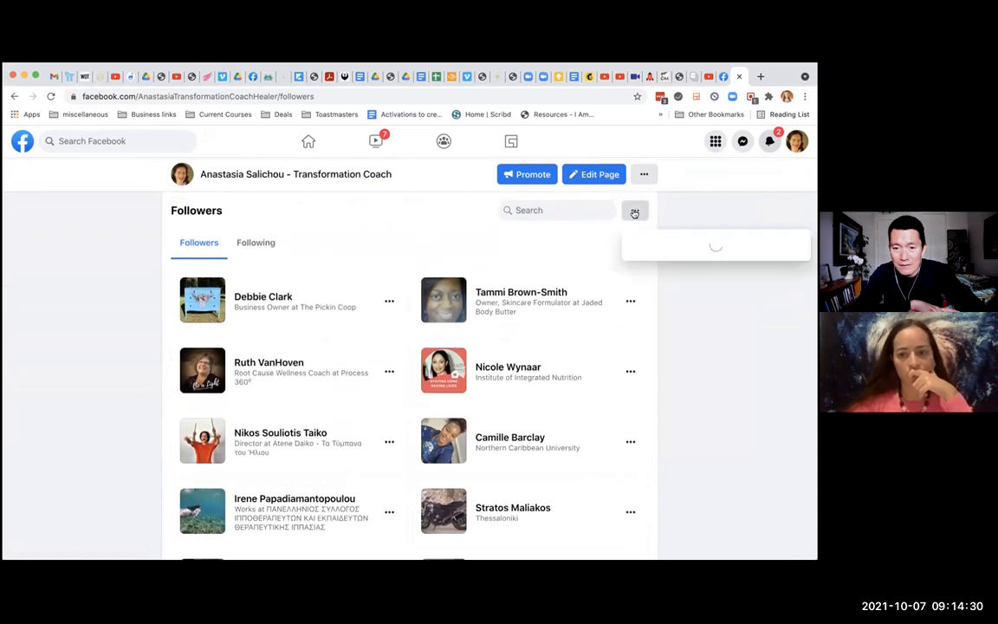
{"action": "left_click", "coordinate": [634, 210]}
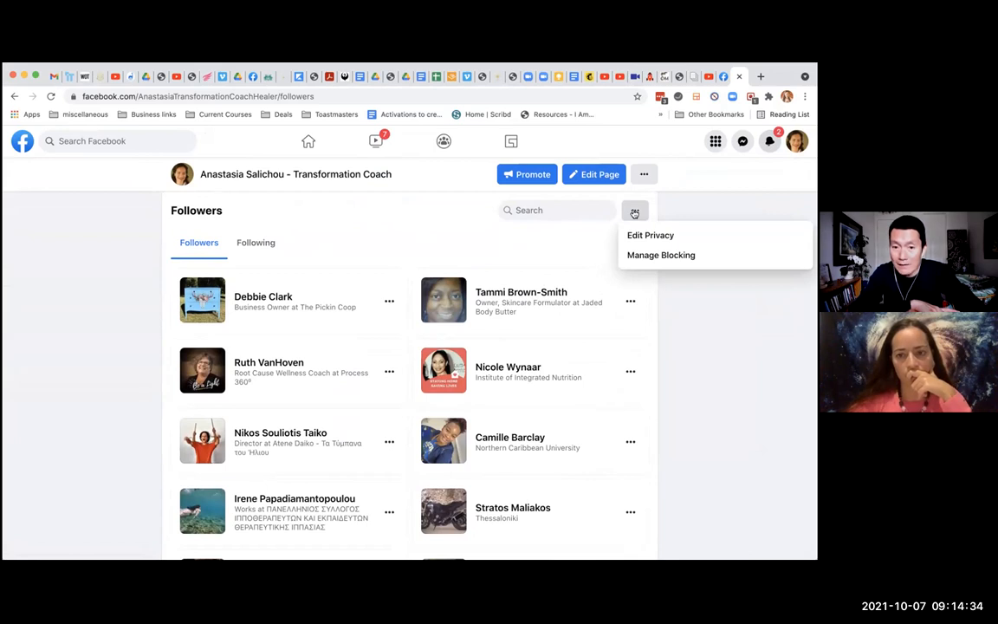
{"action": "mouse_move", "coordinate": [649, 255]}
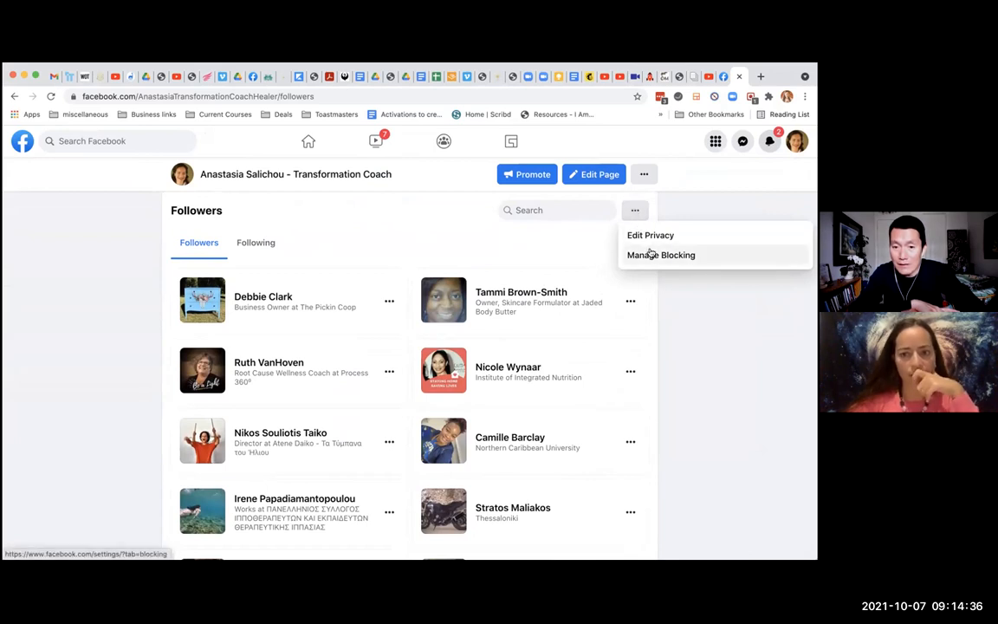
{"action": "left_click", "coordinate": [660, 255]}
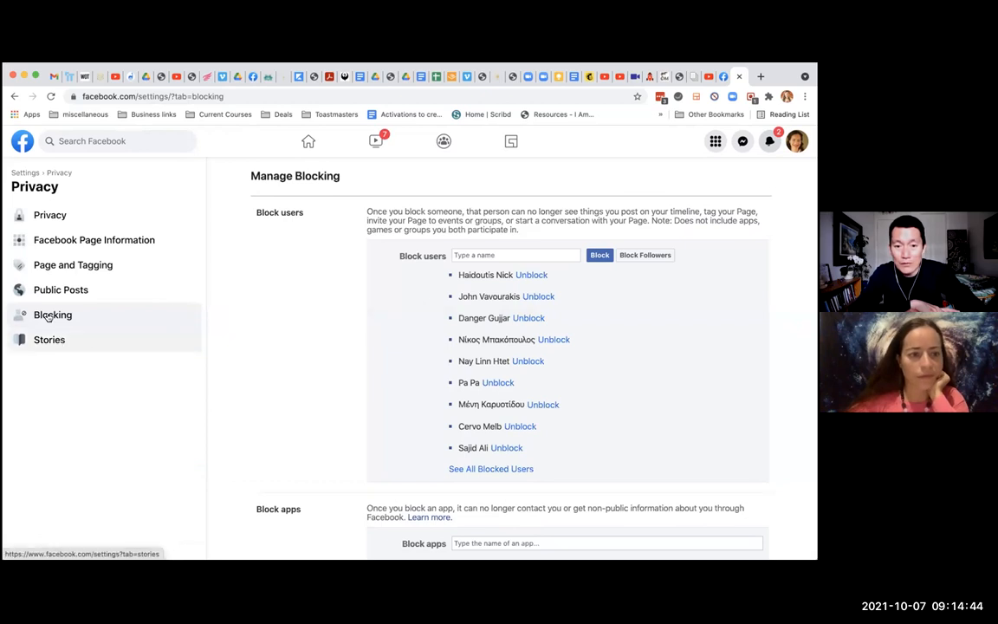
{"action": "mouse_move", "coordinate": [128, 306]}
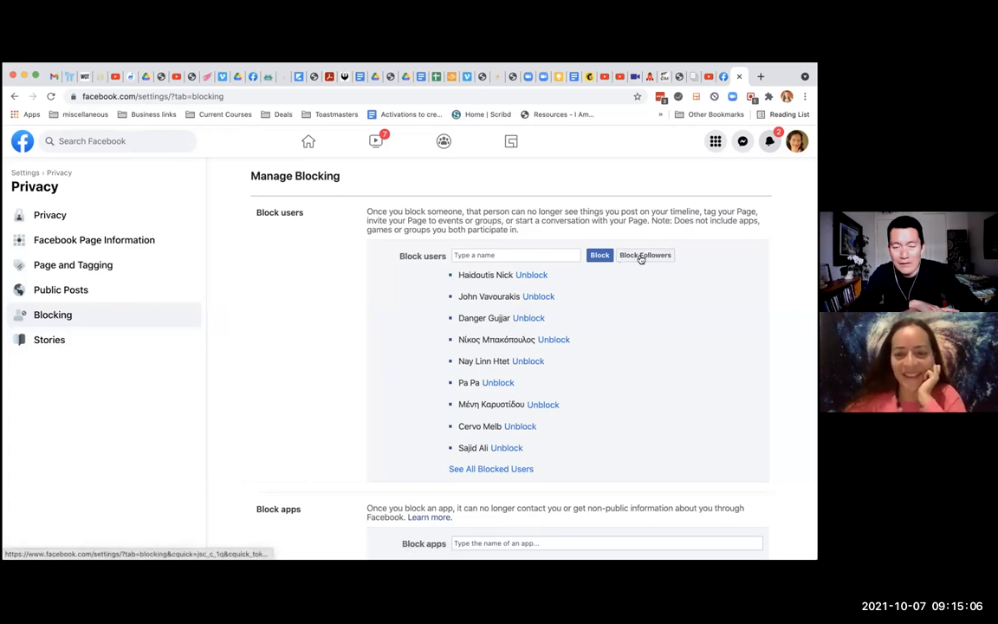
{"action": "mouse_move", "coordinate": [651, 255]}
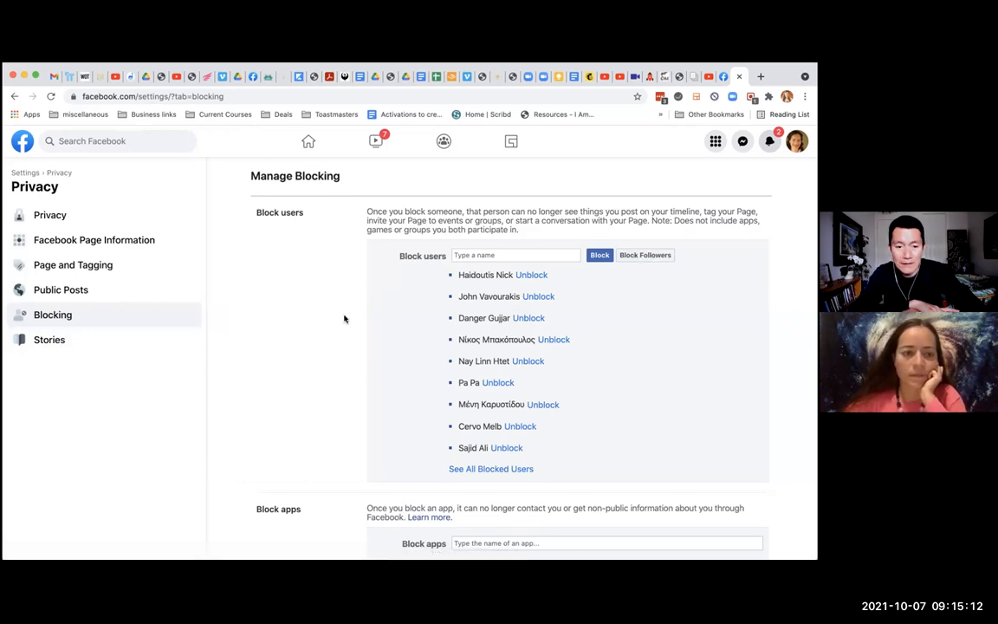
{"action": "mouse_move", "coordinate": [222, 365]}
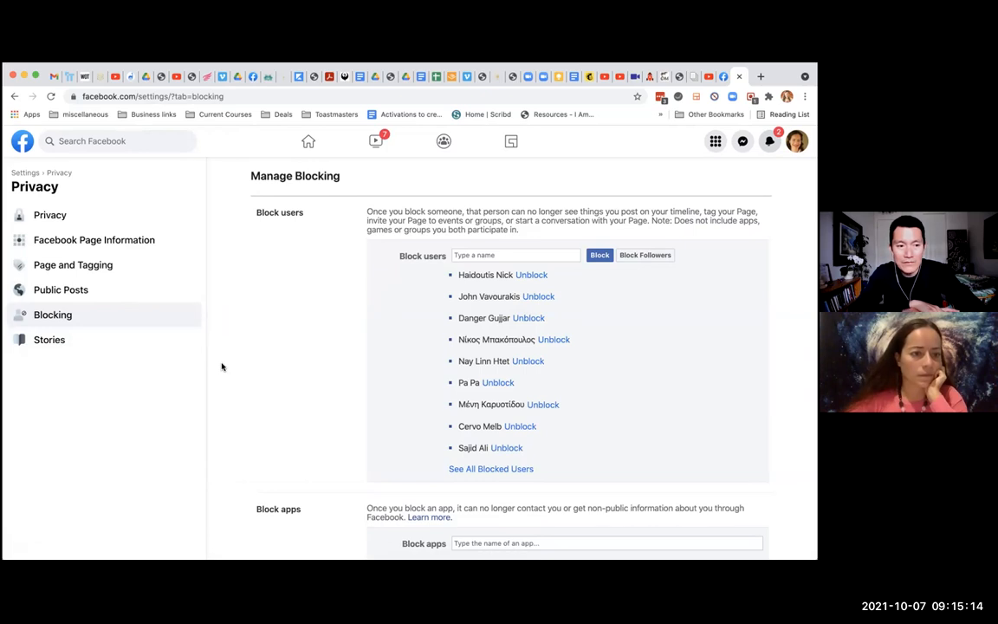
{"action": "mouse_move", "coordinate": [170, 300]}
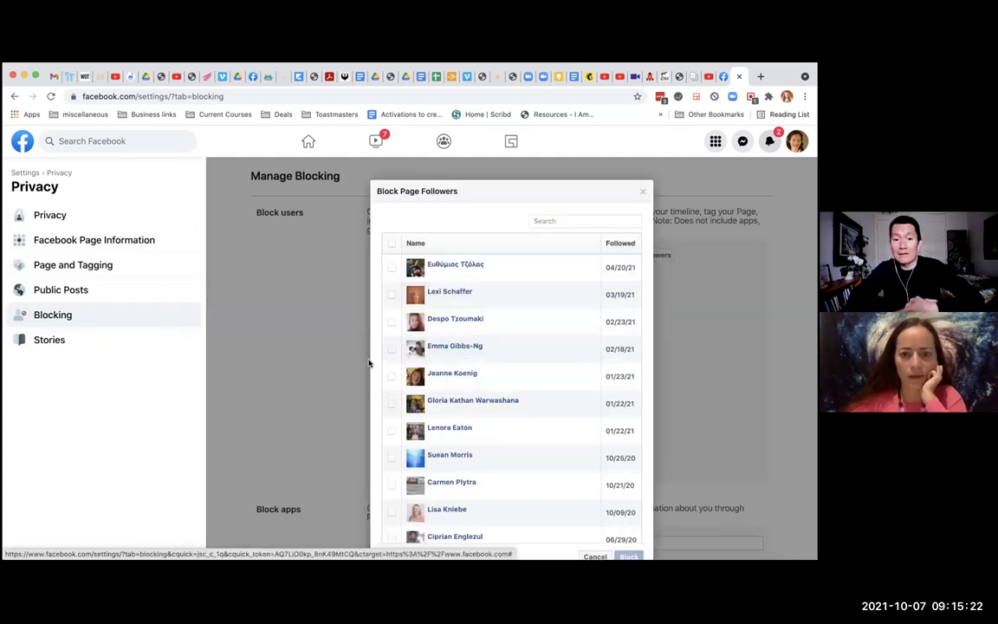
{"action": "mouse_move", "coordinate": [358, 351]}
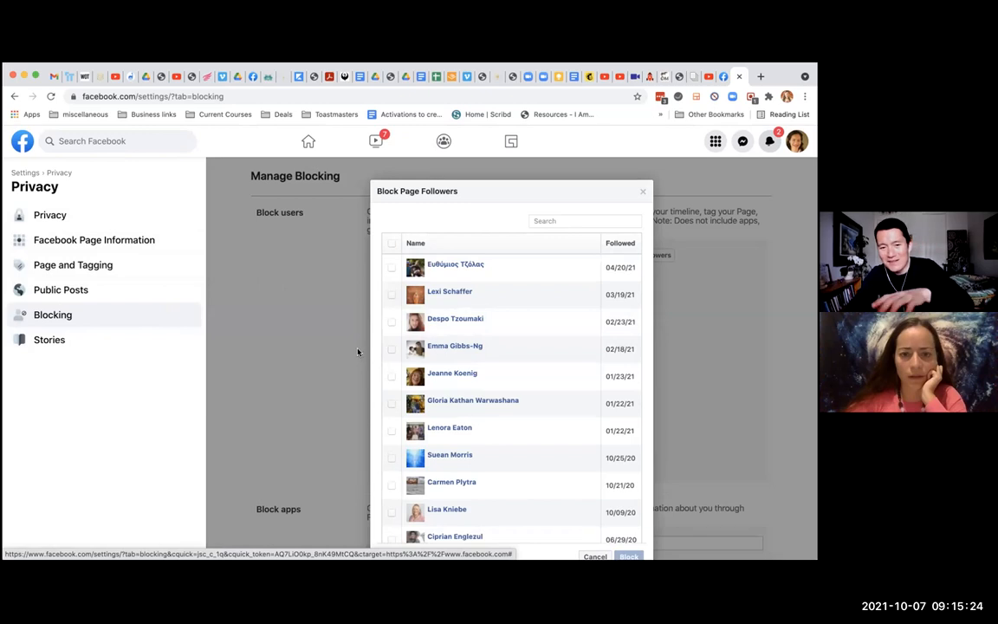
{"action": "mouse_move", "coordinate": [371, 382]}
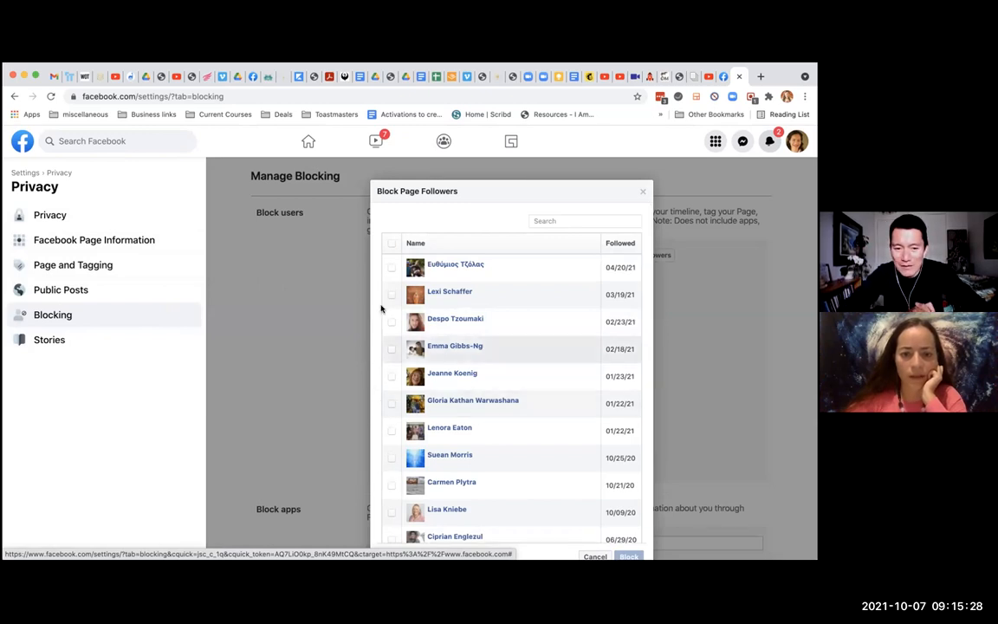
Tick the first follower's checkbox in the block list, then untick it
{"action": "left_click", "coordinate": [390, 267]}
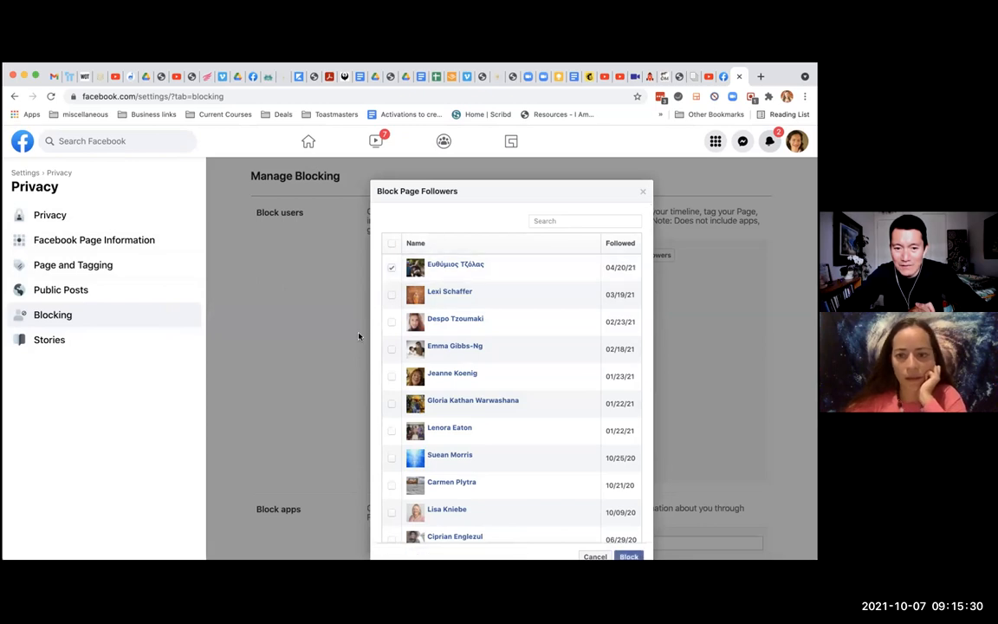
{"action": "scroll", "scroll_direction": "down", "scroll_amount": 3}
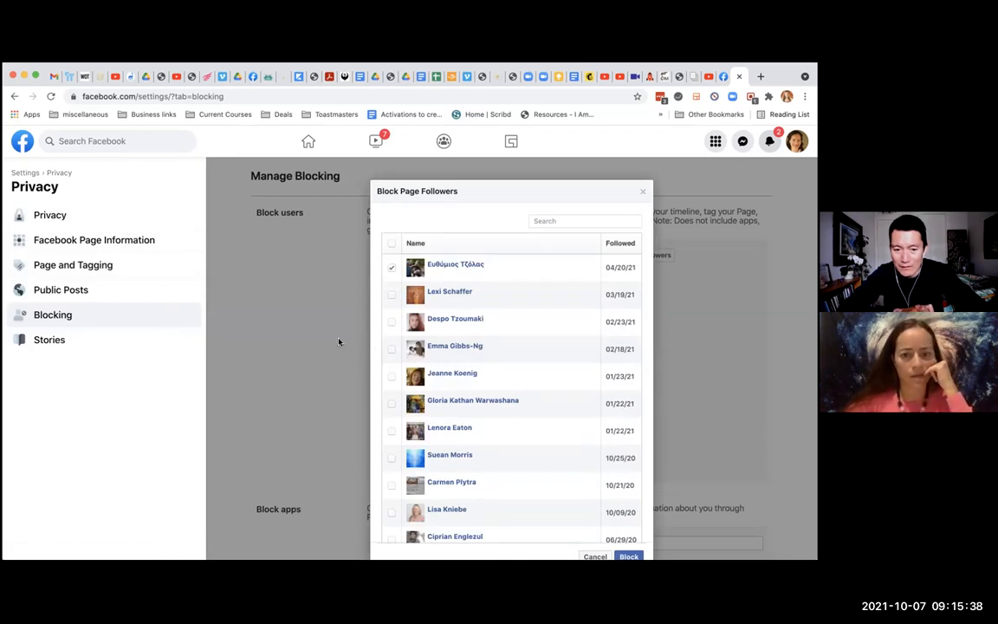
{"action": "mouse_move", "coordinate": [431, 389]}
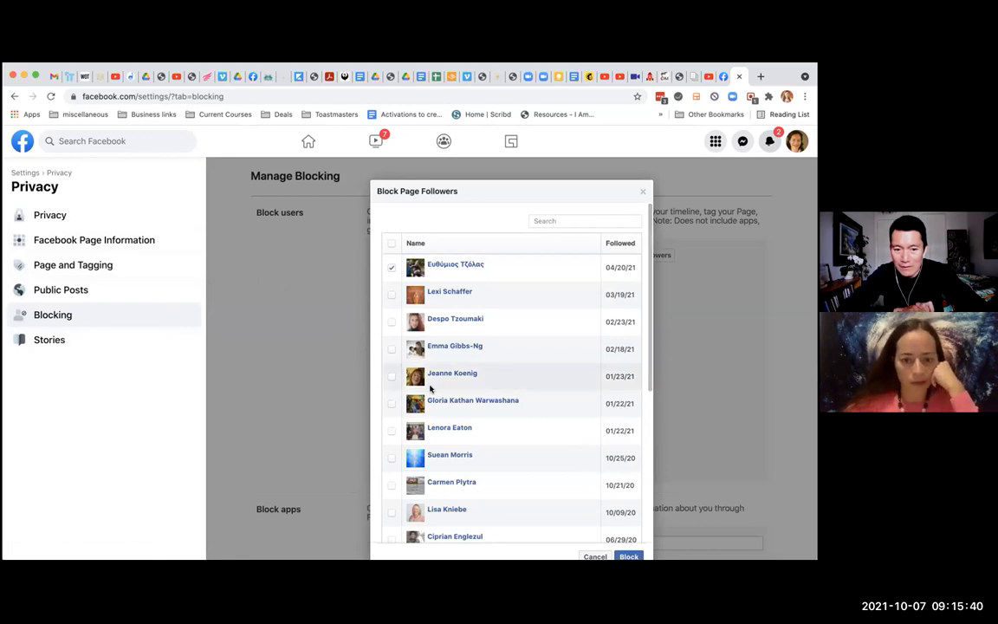
{"action": "mouse_move", "coordinate": [299, 362]}
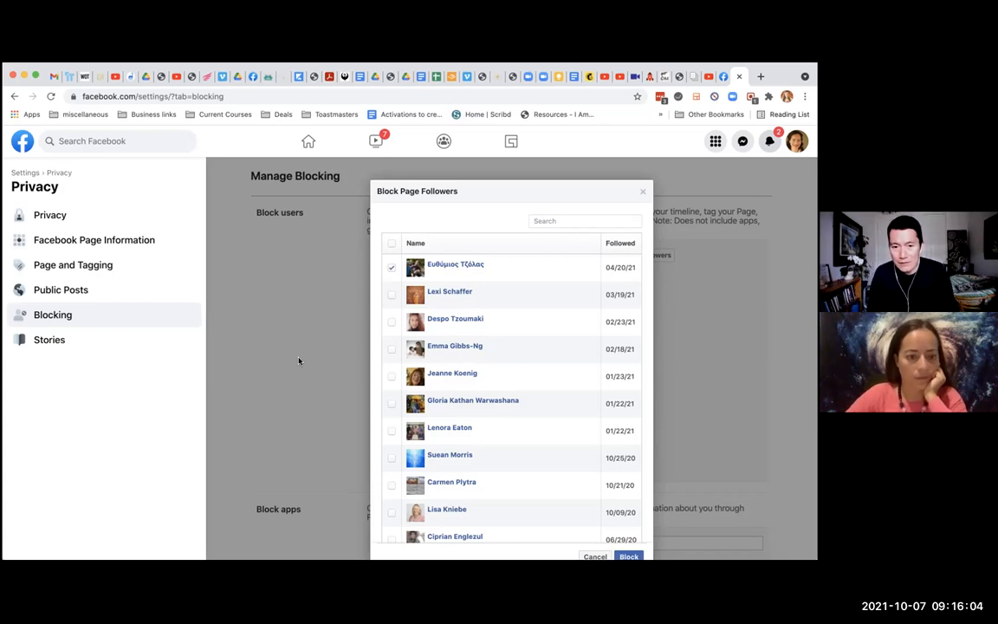
{"action": "left_click", "coordinate": [391, 267]}
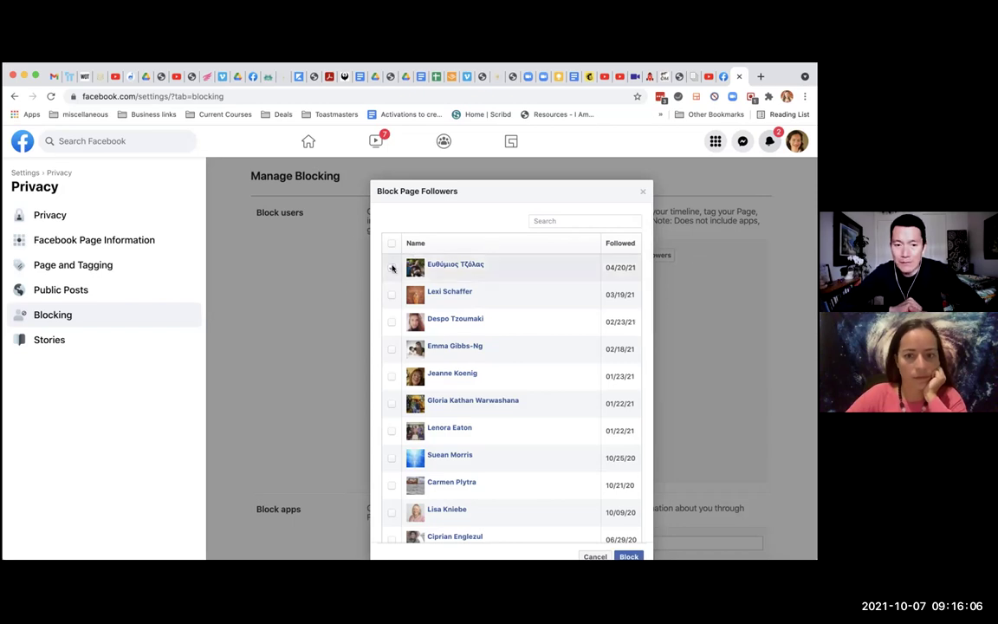
{"action": "scroll", "scroll_direction": "down", "scroll_amount": 3}
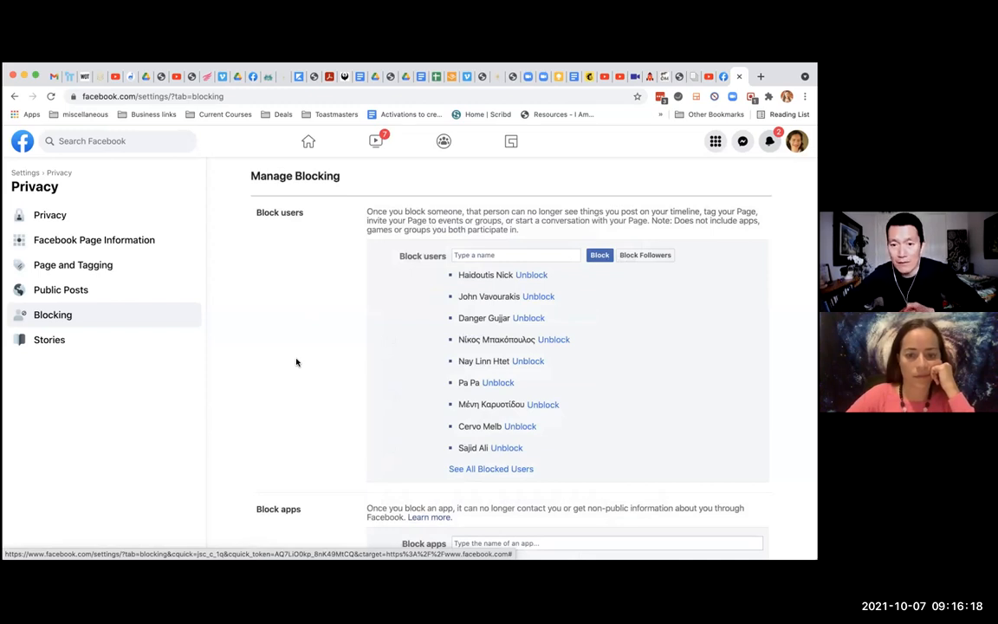
{"action": "mouse_move", "coordinate": [297, 415]}
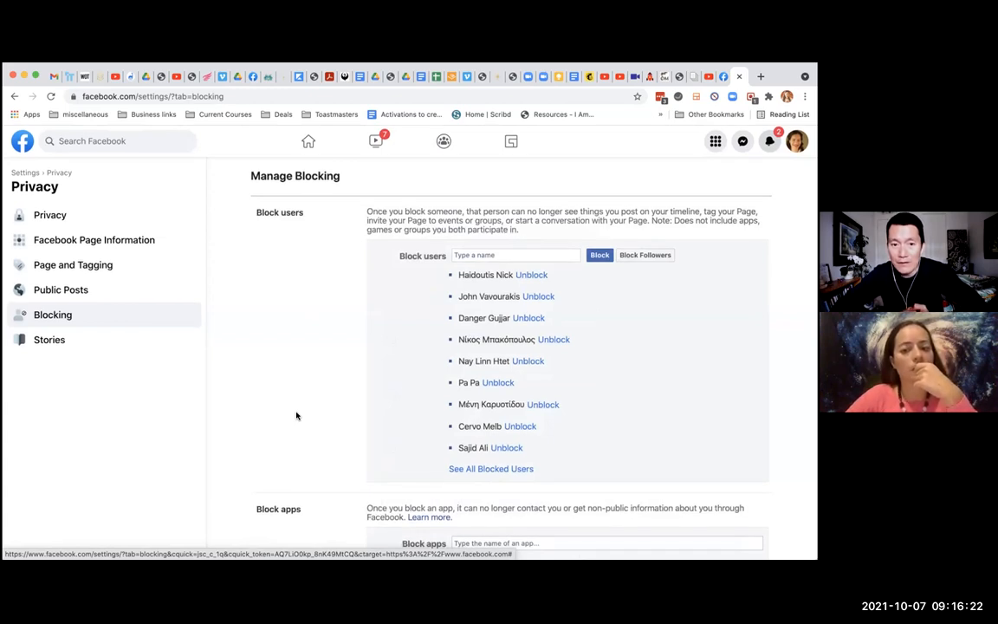
{"action": "mouse_move", "coordinate": [279, 338]}
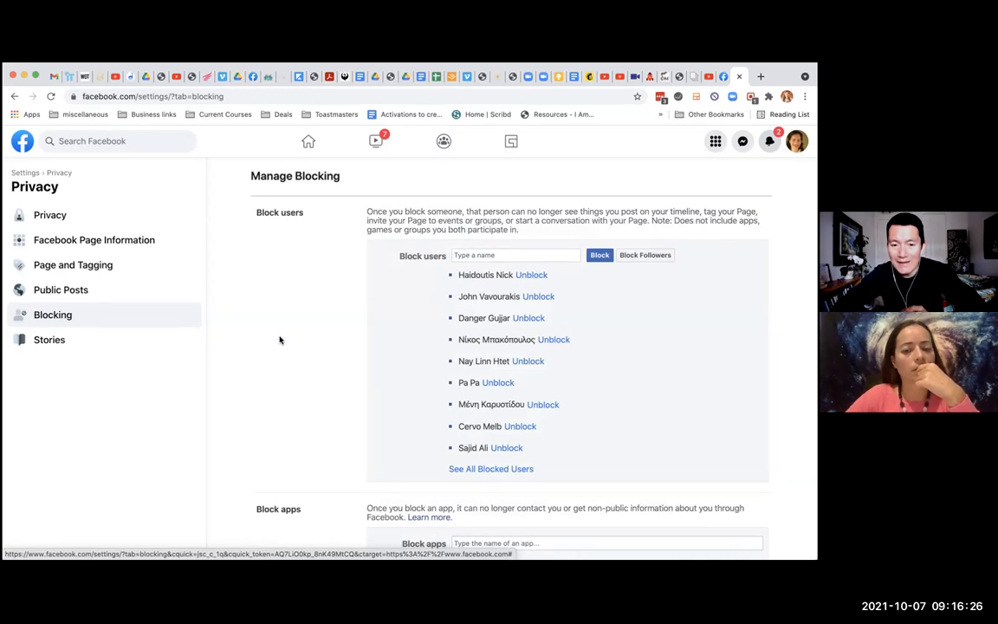
{"action": "mouse_move", "coordinate": [390, 561]}
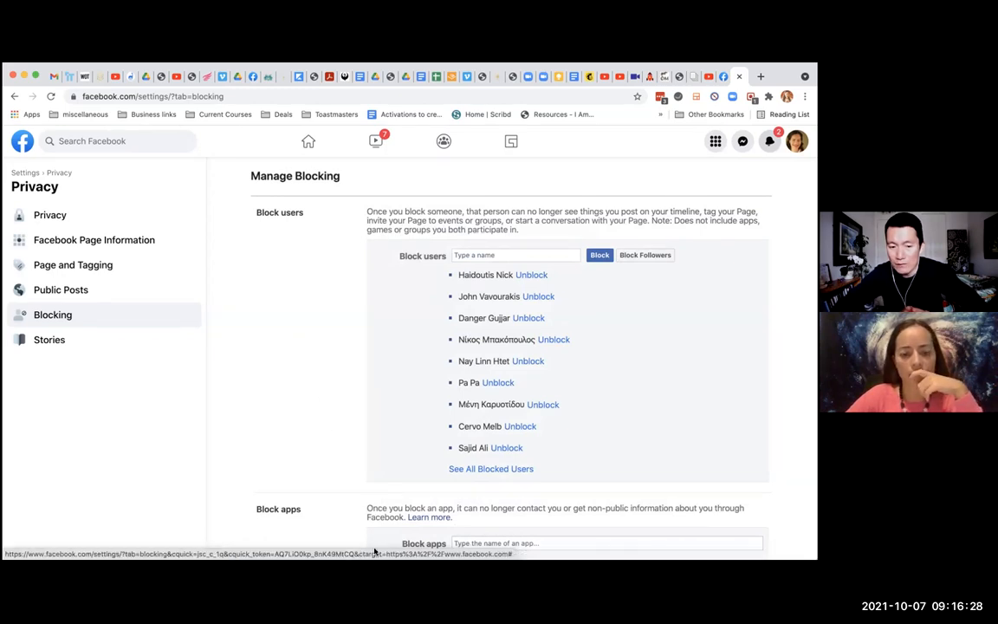
{"action": "mouse_move", "coordinate": [261, 276]}
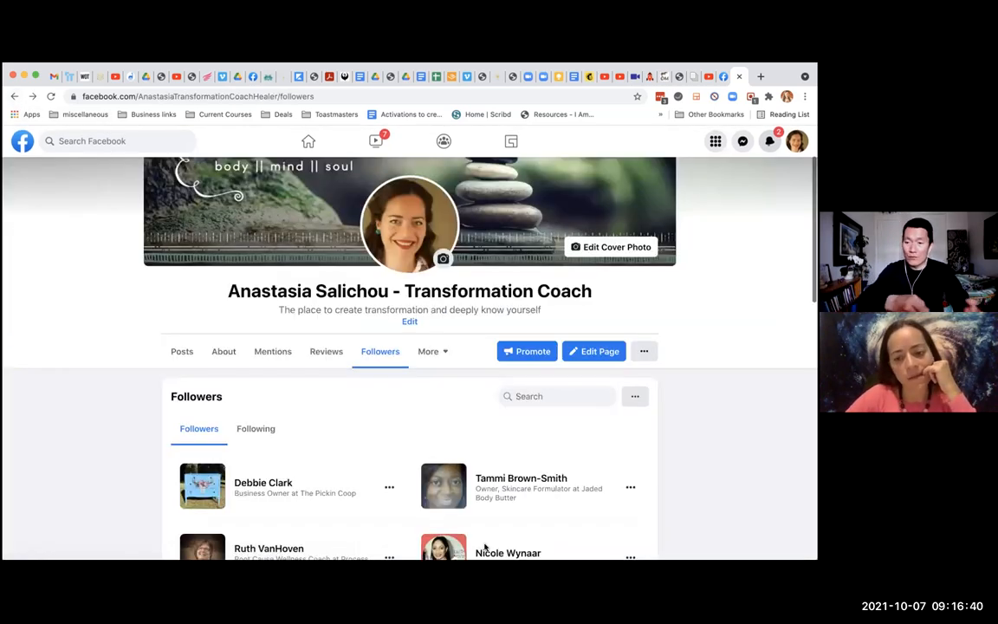
{"action": "mouse_move", "coordinate": [206, 309]}
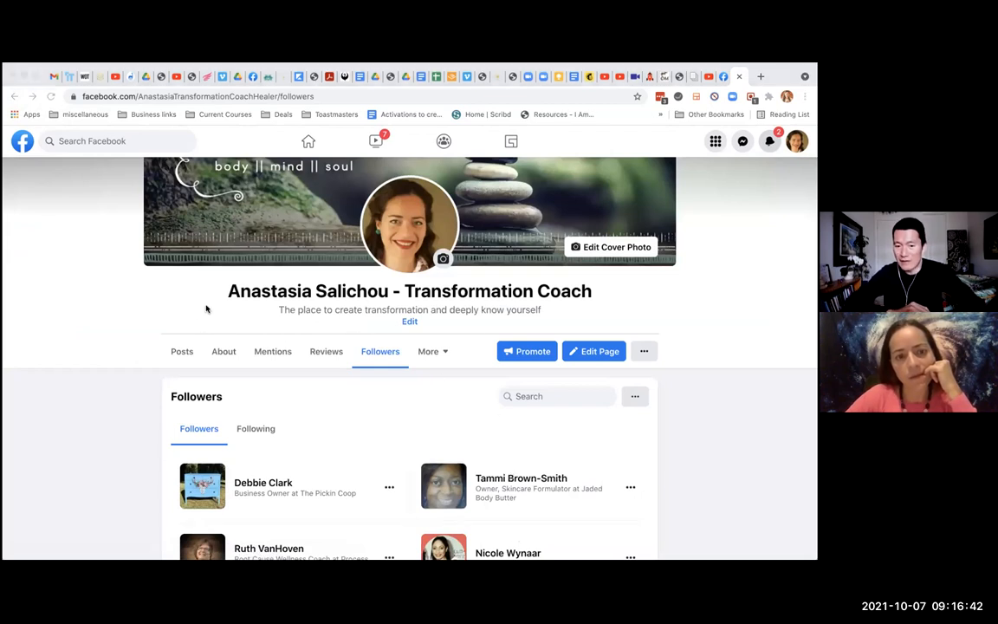
{"action": "mouse_move", "coordinate": [617, 68]}
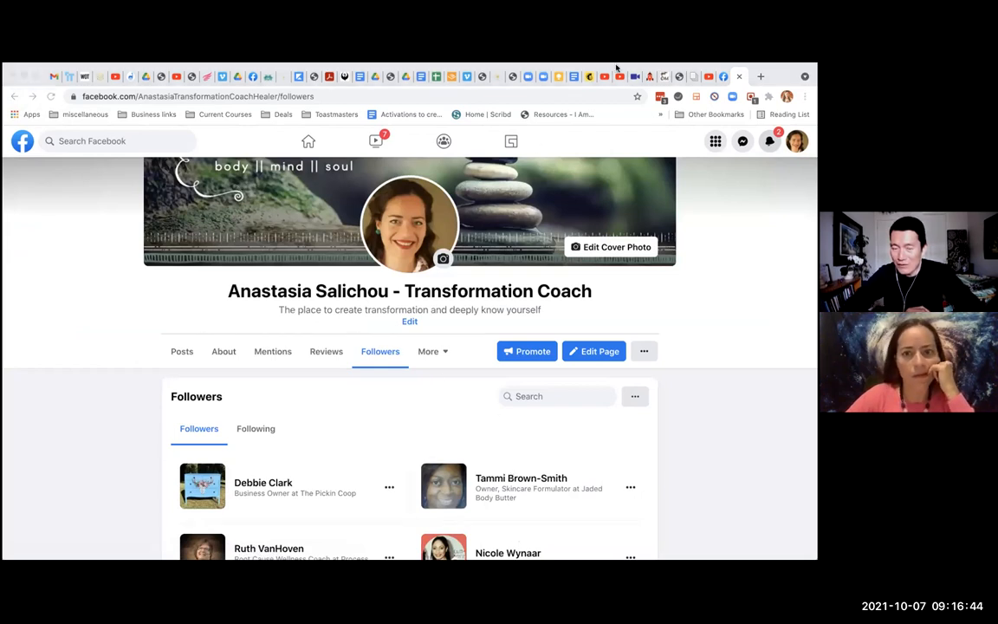
{"action": "mouse_move", "coordinate": [114, 347]}
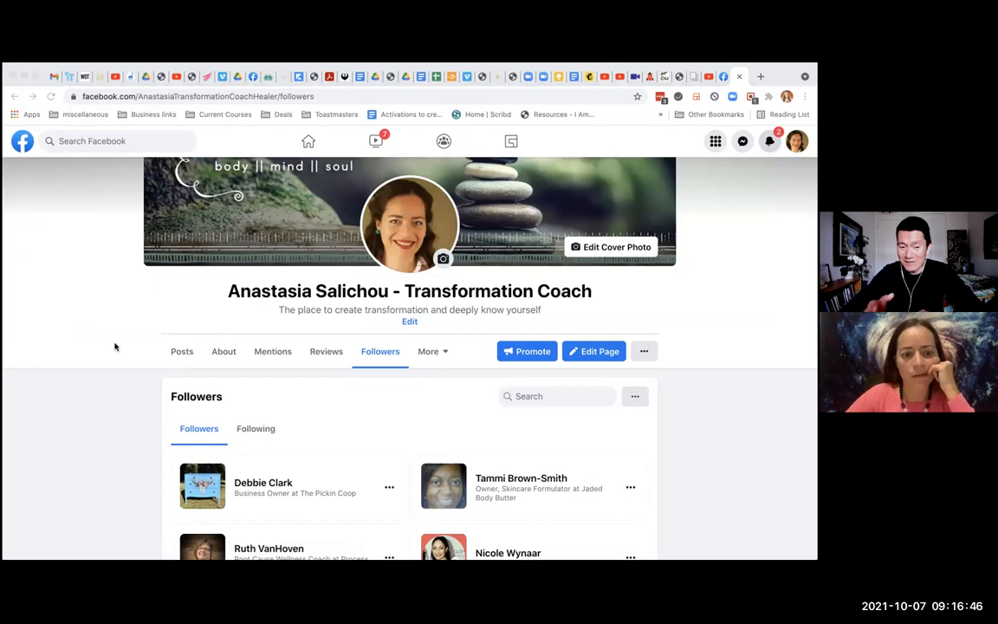
Scroll down and back up through the Transformation Coach Page's followers list
{"action": "scroll", "scroll_direction": "down", "scroll_amount": 3}
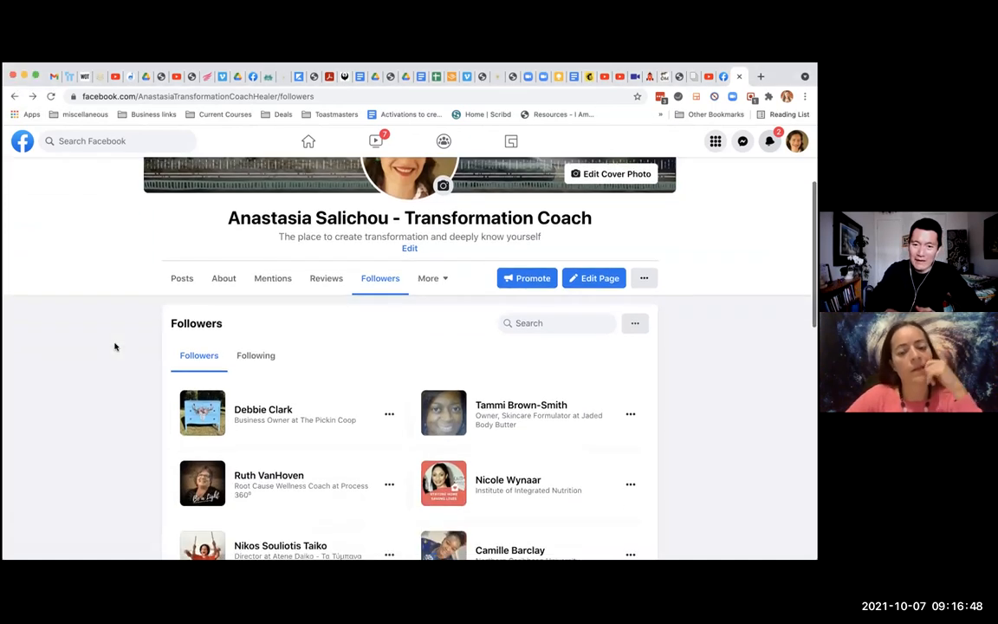
{"action": "scroll", "scroll_direction": "up", "scroll_amount": 3}
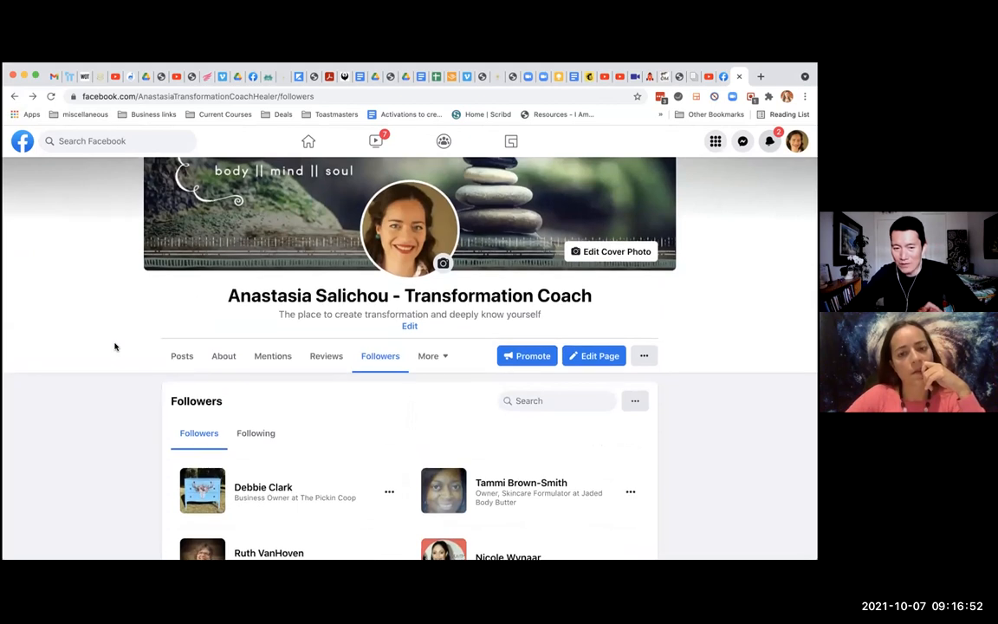
{"action": "mouse_move", "coordinate": [123, 428]}
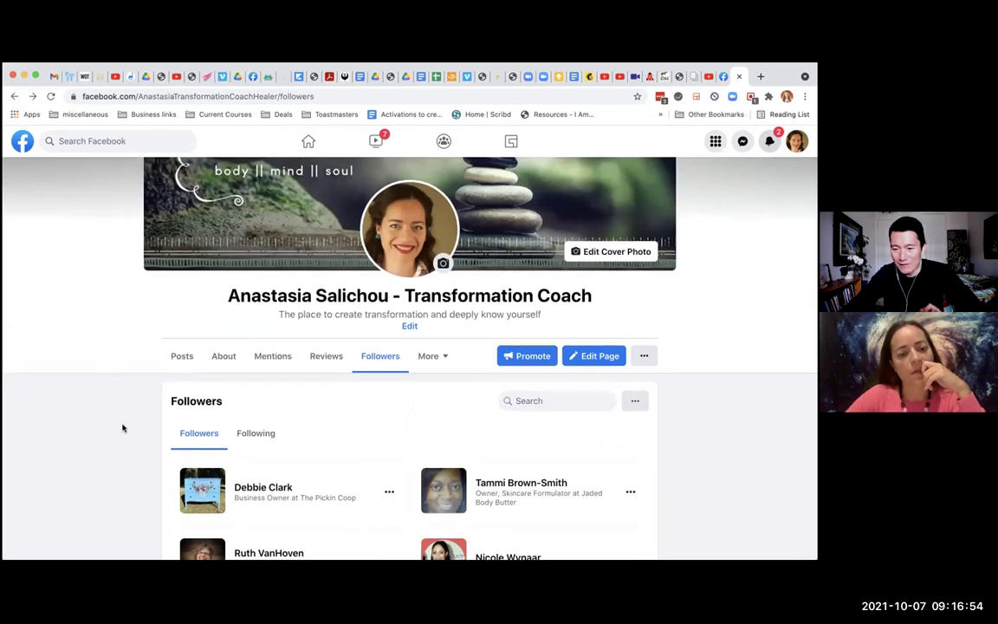
{"action": "mouse_move", "coordinate": [108, 420]}
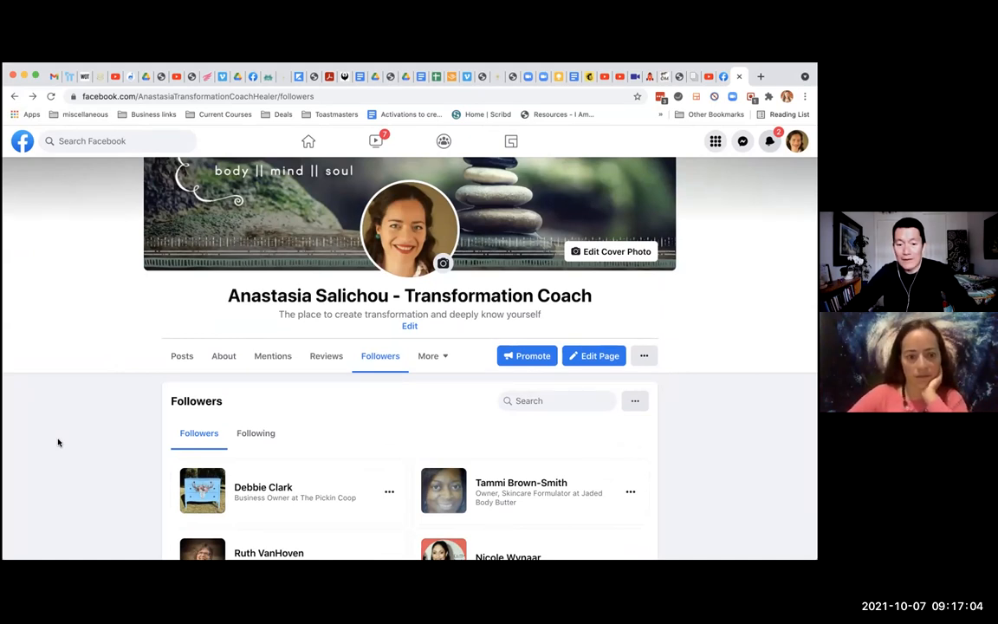
{"action": "mouse_move", "coordinate": [84, 395]}
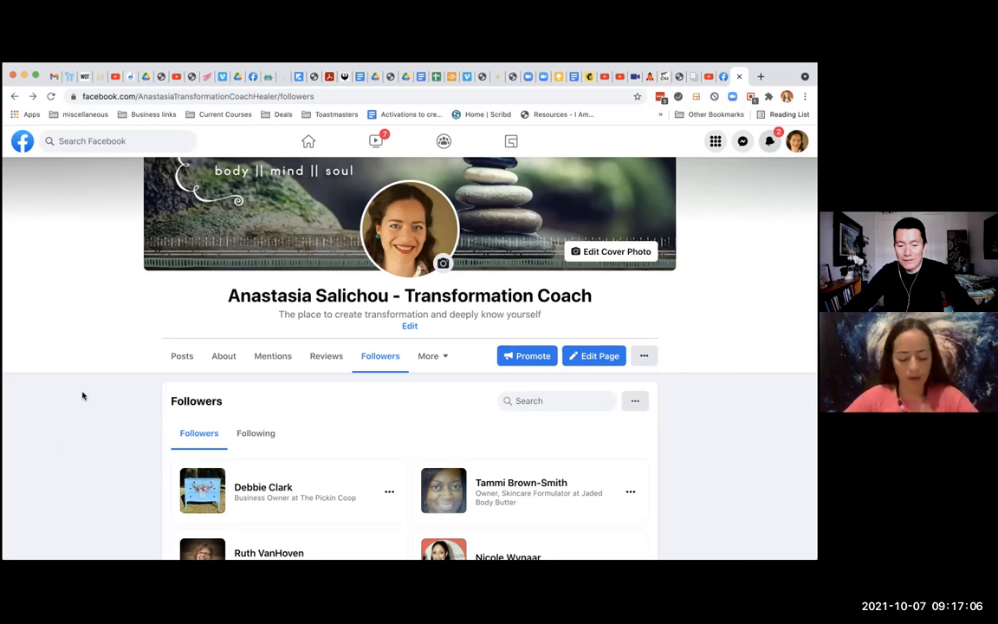